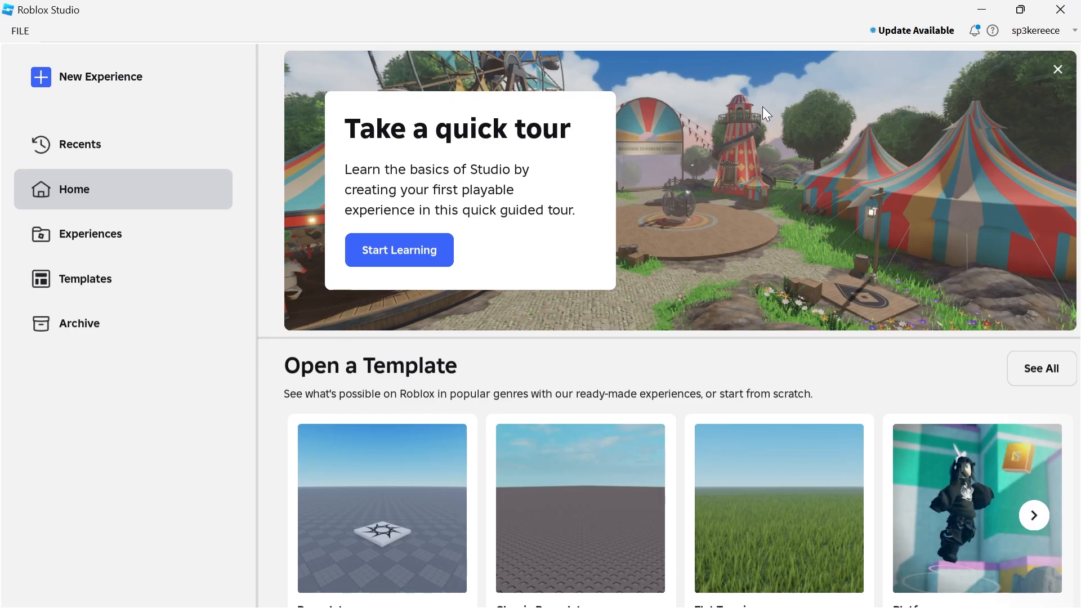
# Search 'roblox', reach the Creator Hub, and launch Roblox Studio via Start Creating
pyautogui.write('roblox studio')
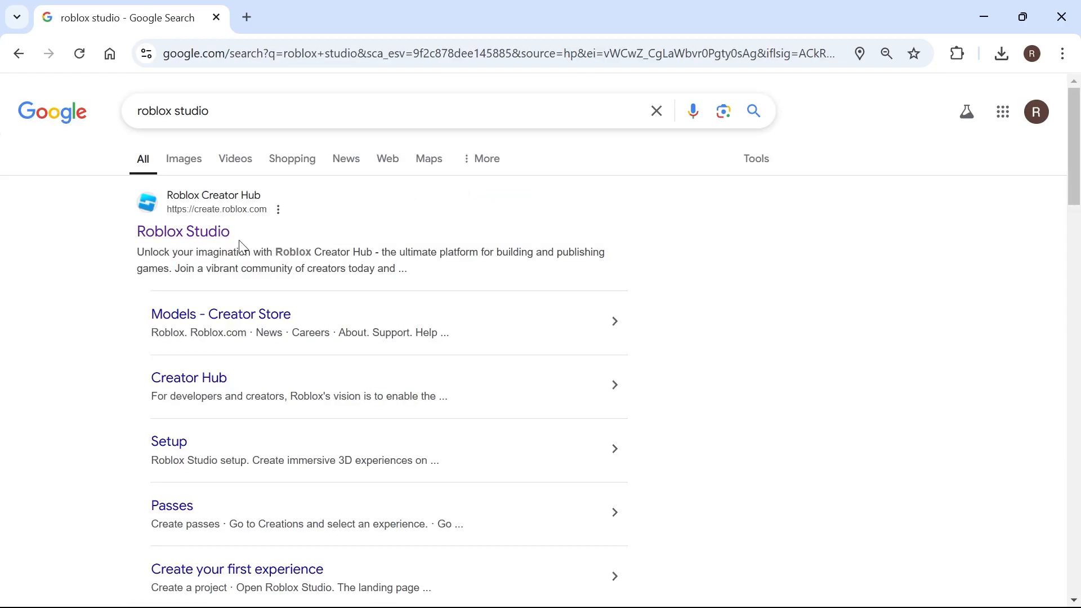
pyautogui.click(182, 230)
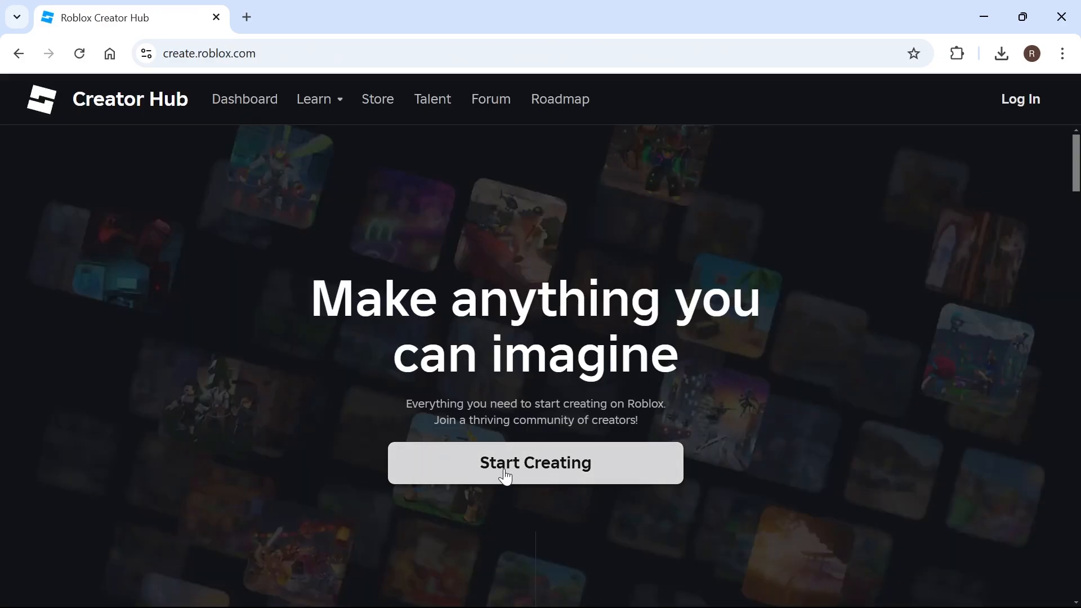
pyautogui.click(535, 463)
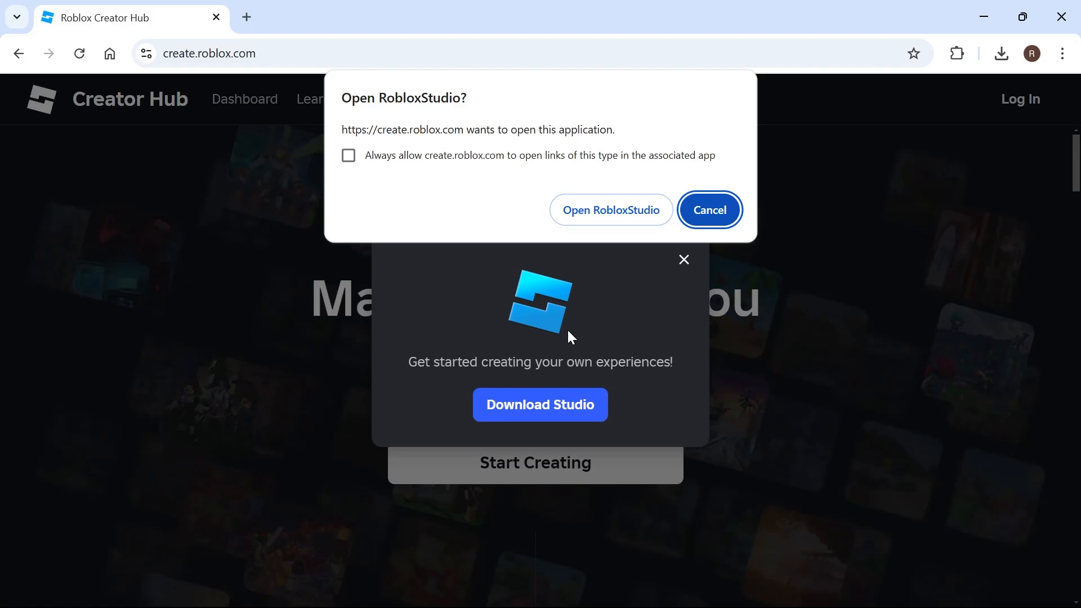
pyautogui.click(609, 210)
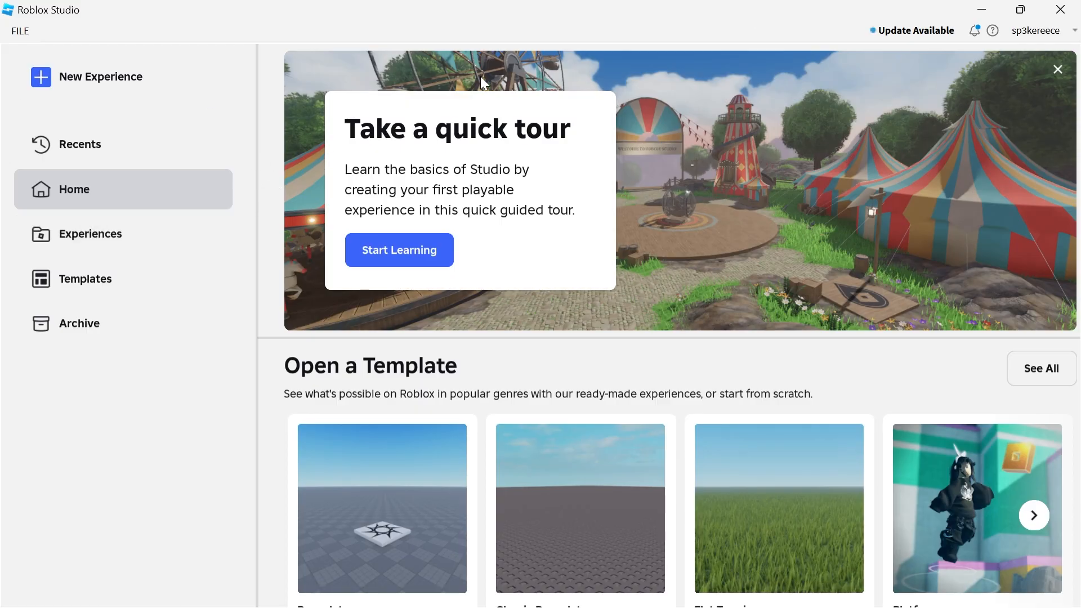
# Create a new blank Baseplate experience from the Experiences list
pyautogui.click(90, 234)
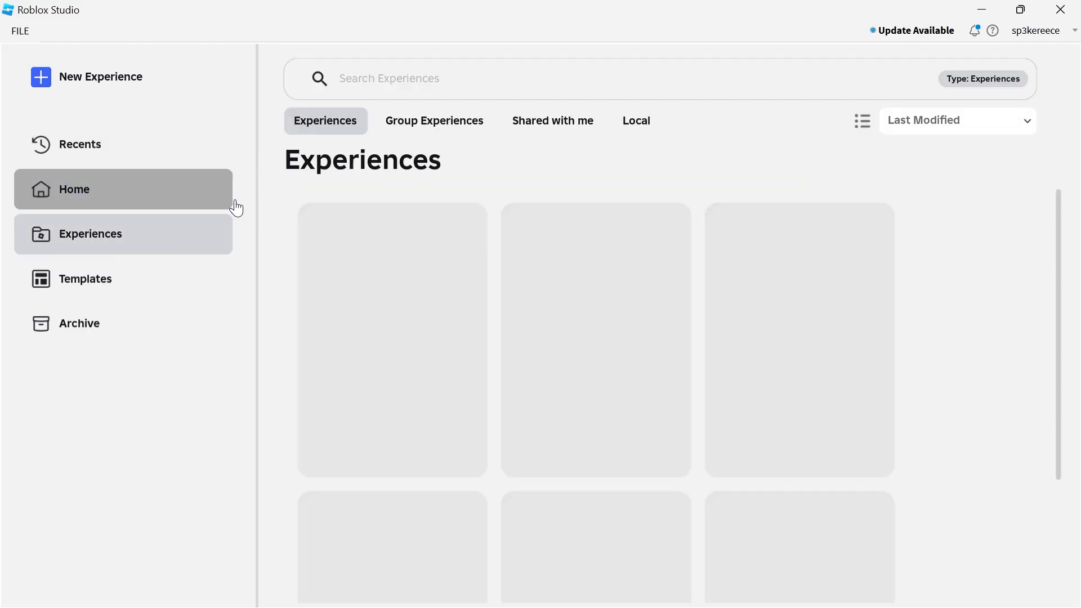
pyautogui.click(80, 144)
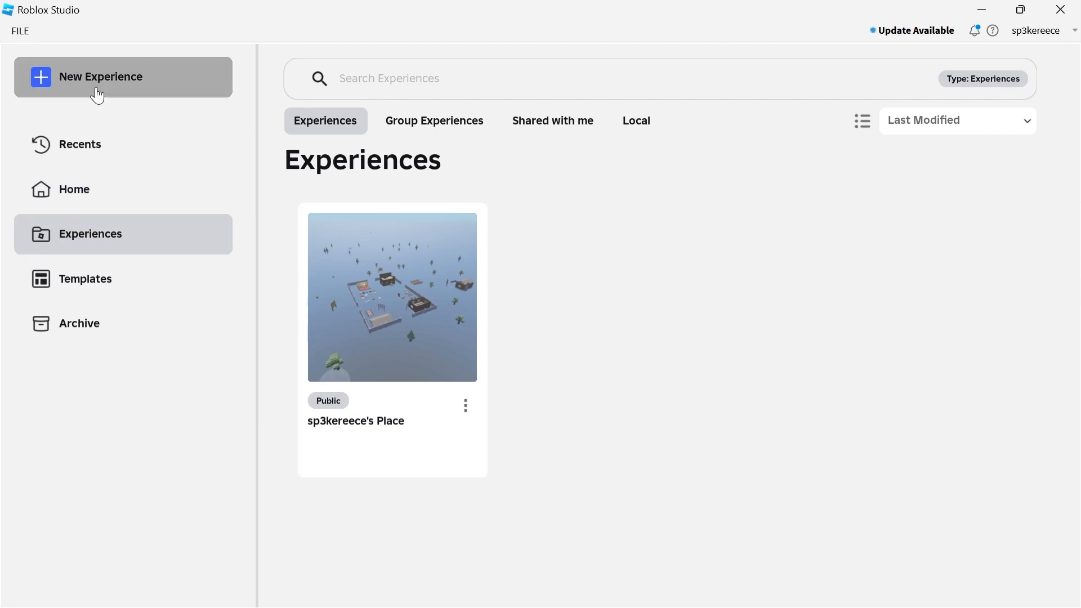
pyautogui.click(123, 77)
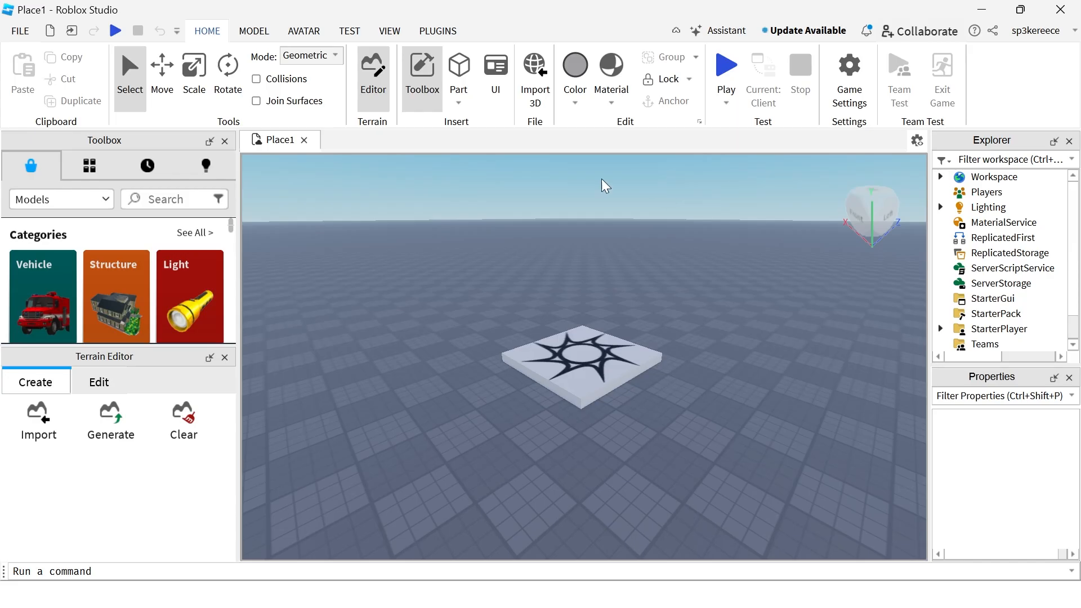
pyautogui.moveTo(597, 268)
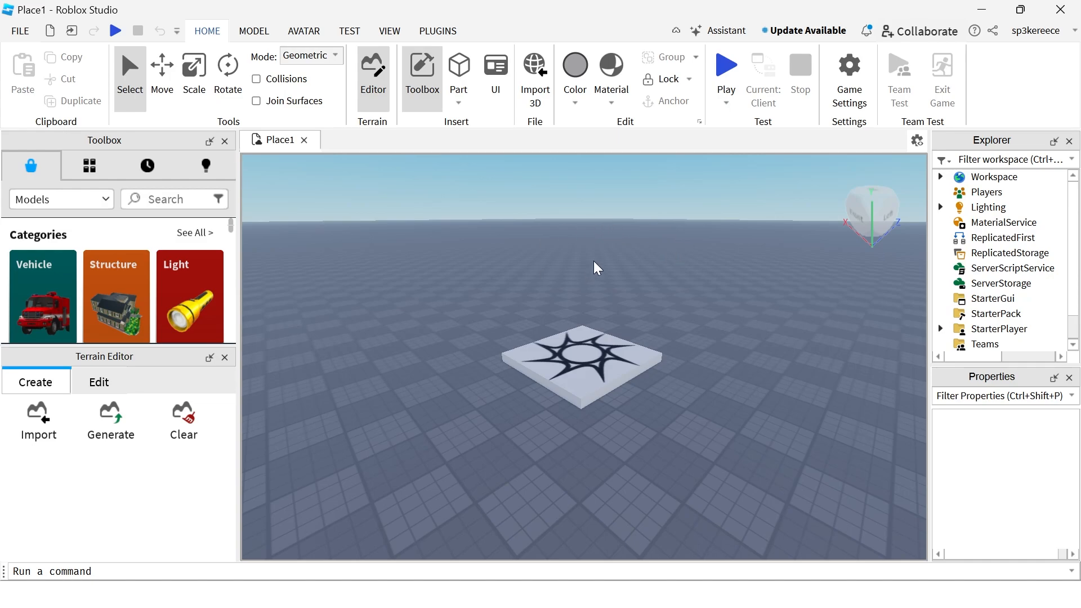
pyautogui.moveTo(519, 228)
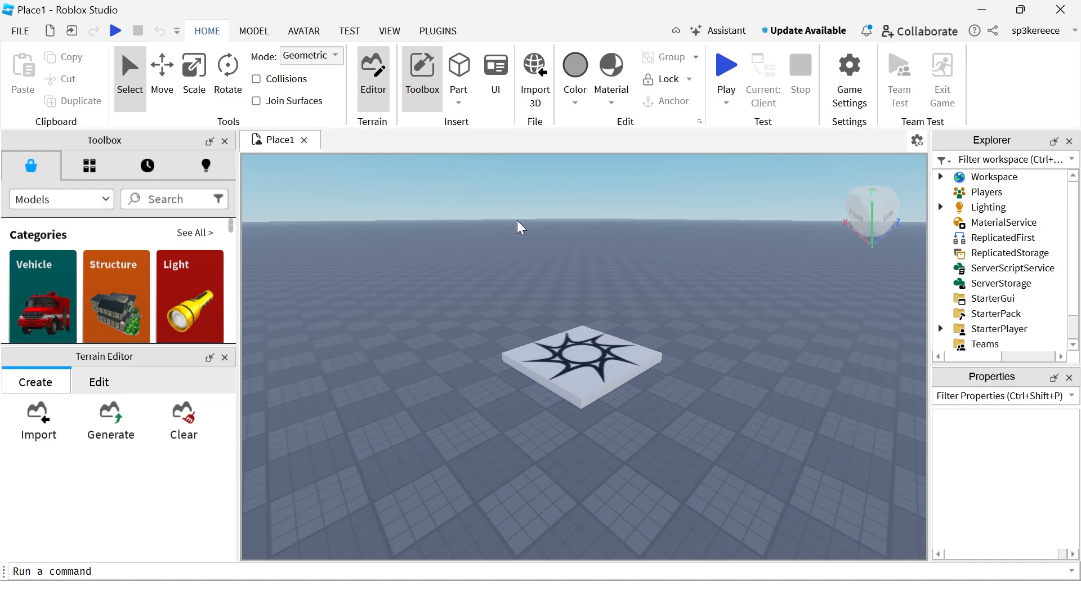
# Save the place to Roblox as a newly created game named 'Racing'
pyautogui.click(20, 31)
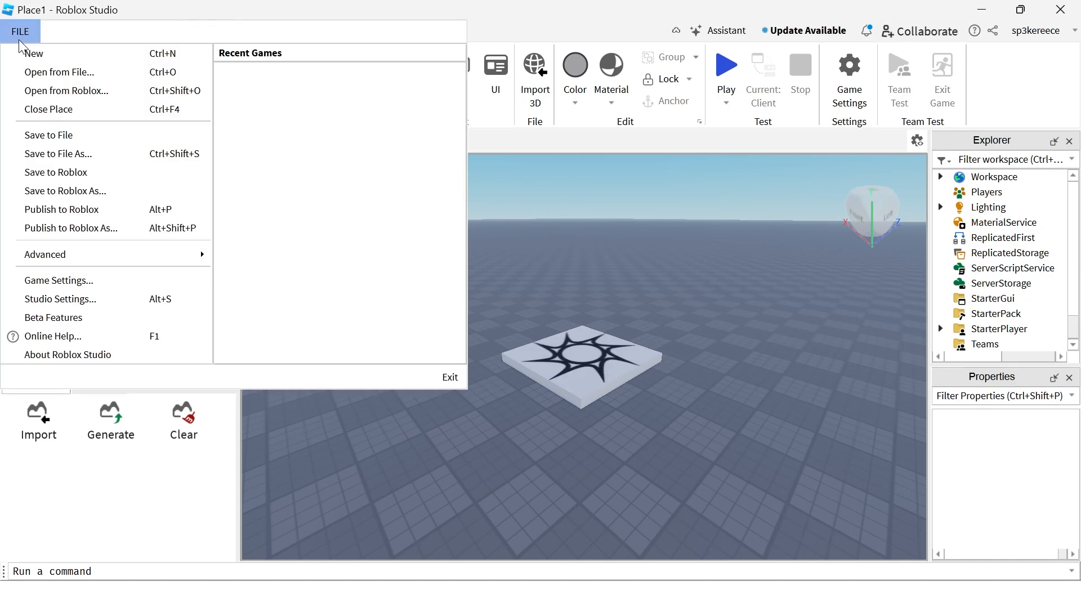
pyautogui.moveTo(82, 192)
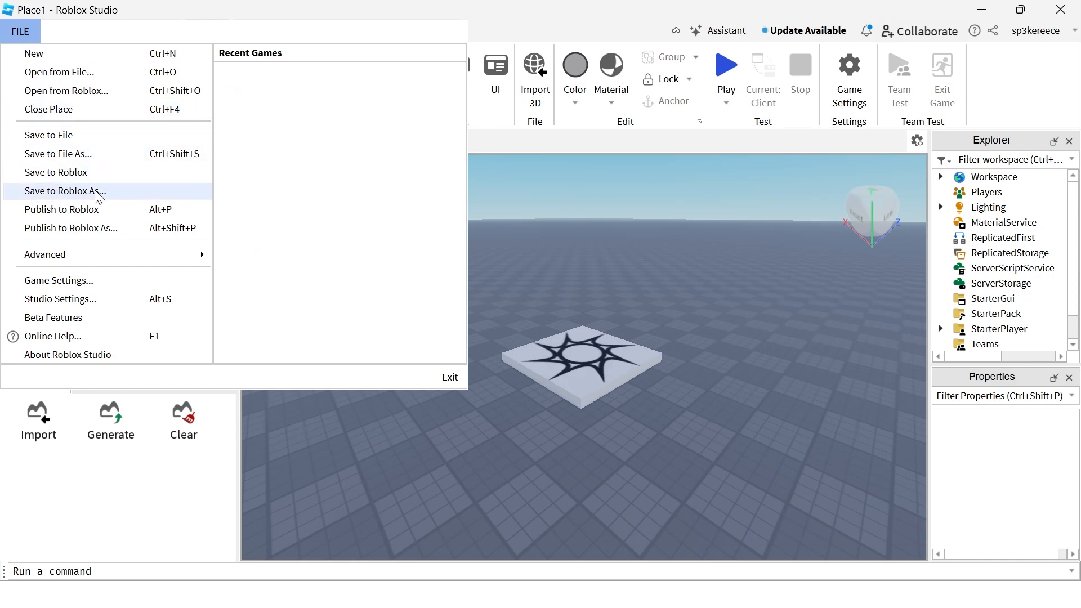
pyautogui.click(66, 191)
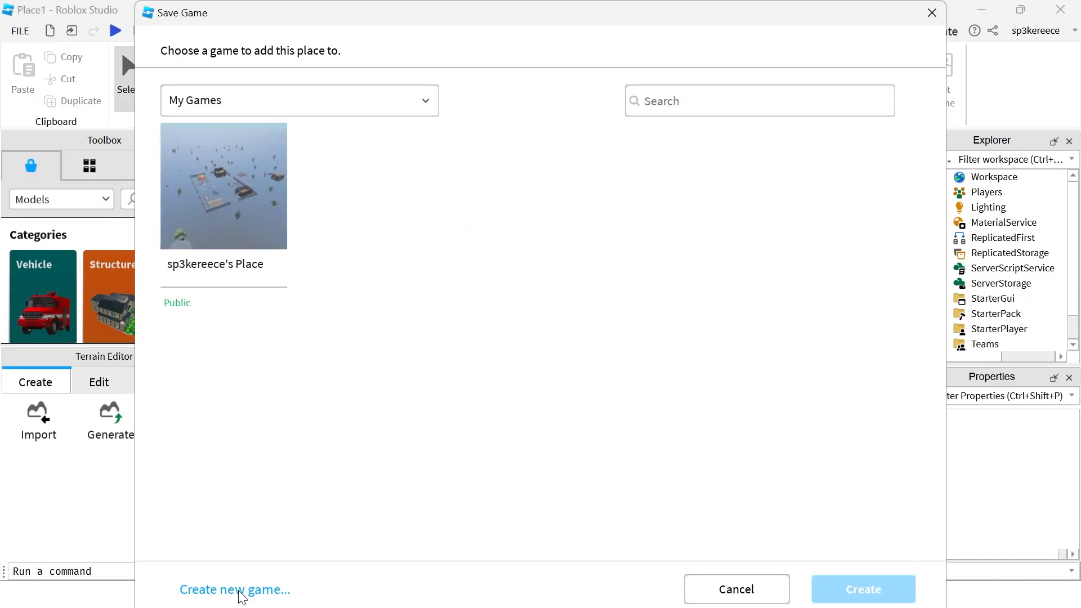
pyautogui.click(234, 589)
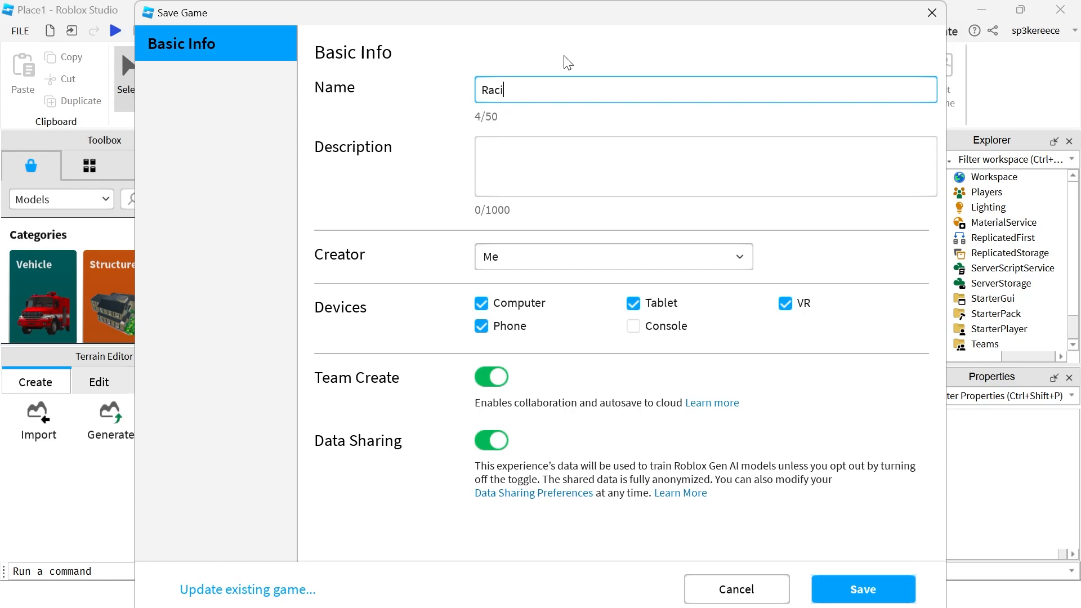
pyautogui.write('ng')
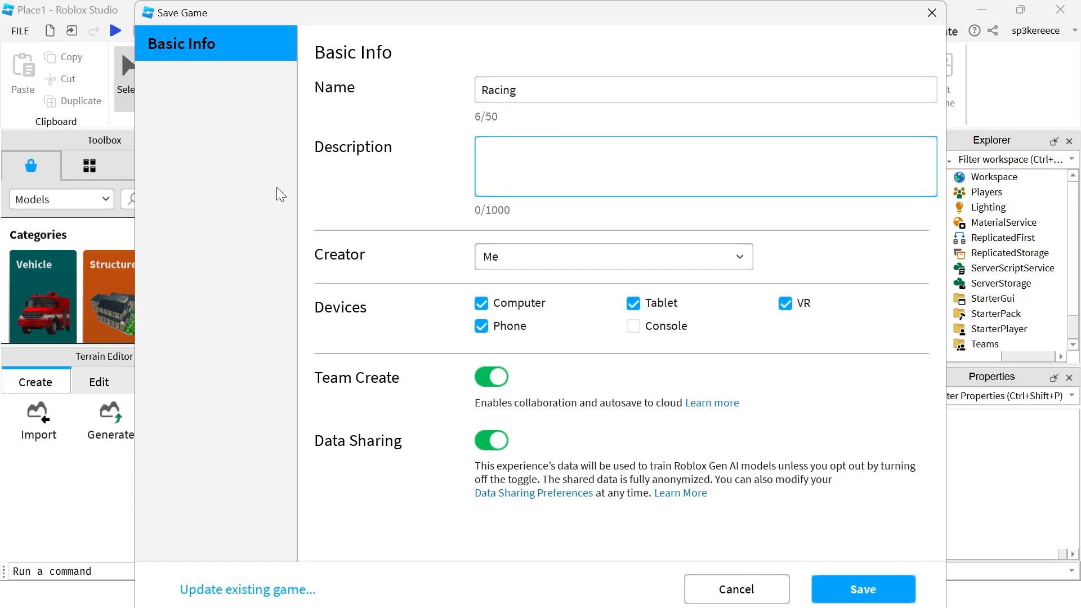
pyautogui.moveTo(408, 44)
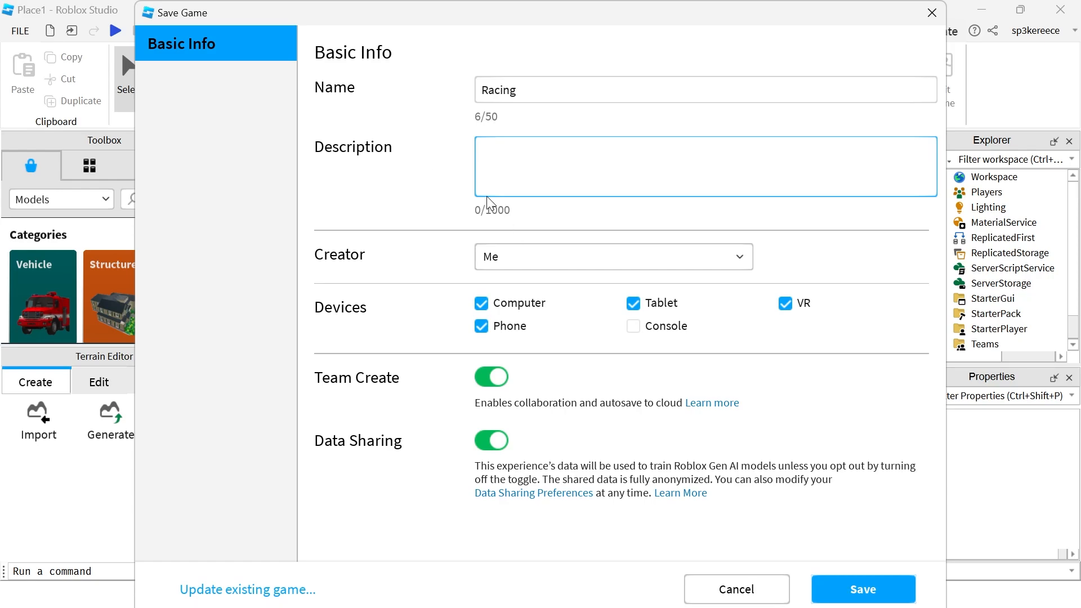
pyautogui.click(863, 589)
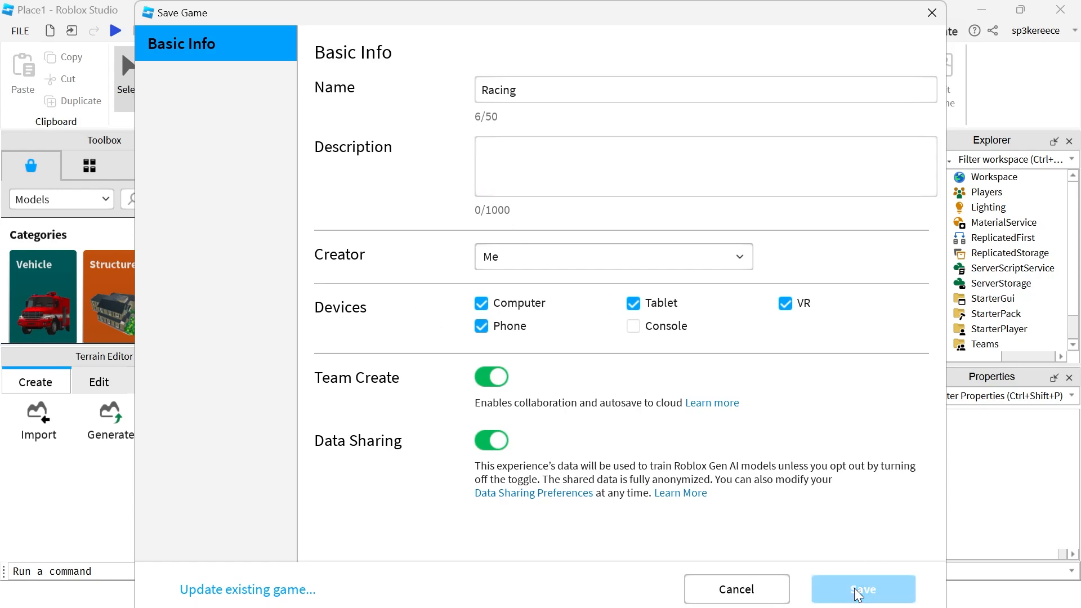
pyautogui.click(862, 588)
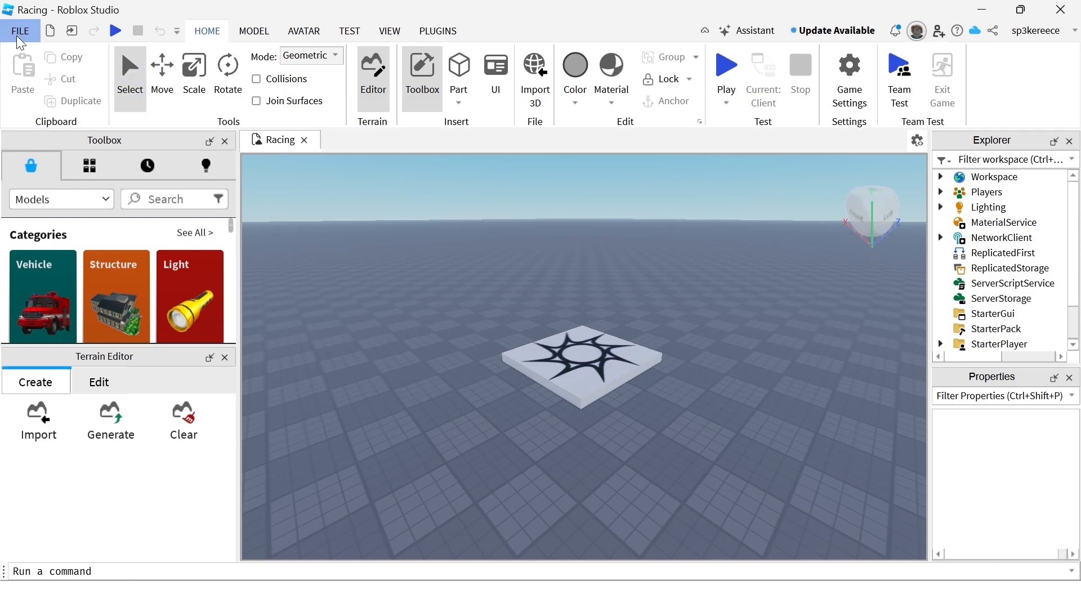
# Publish the Racing game's changes to Roblox from the File menu
pyautogui.click(20, 31)
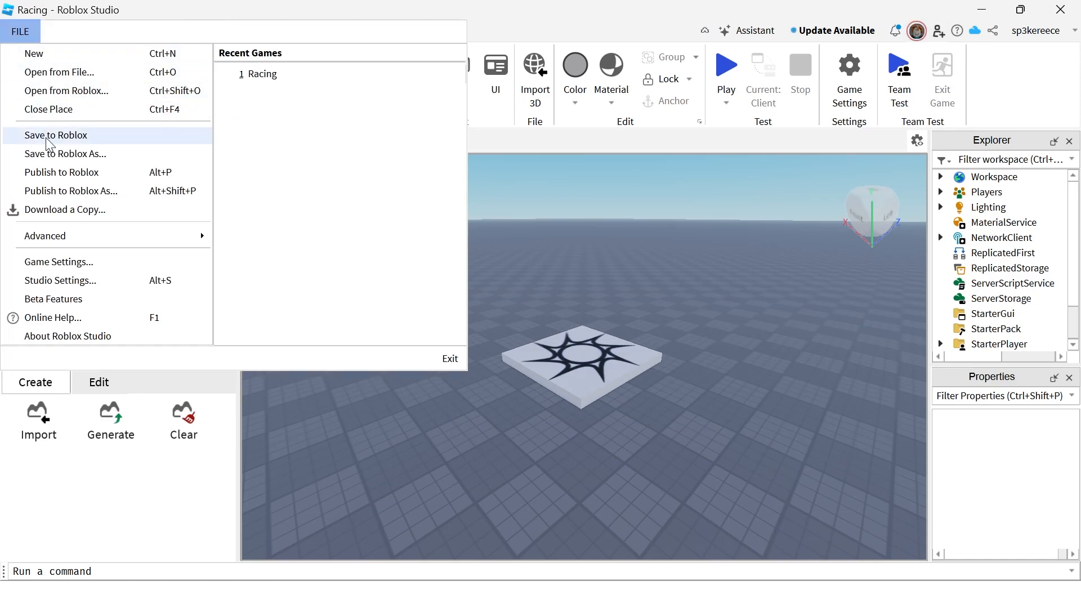
pyautogui.moveTo(109, 171)
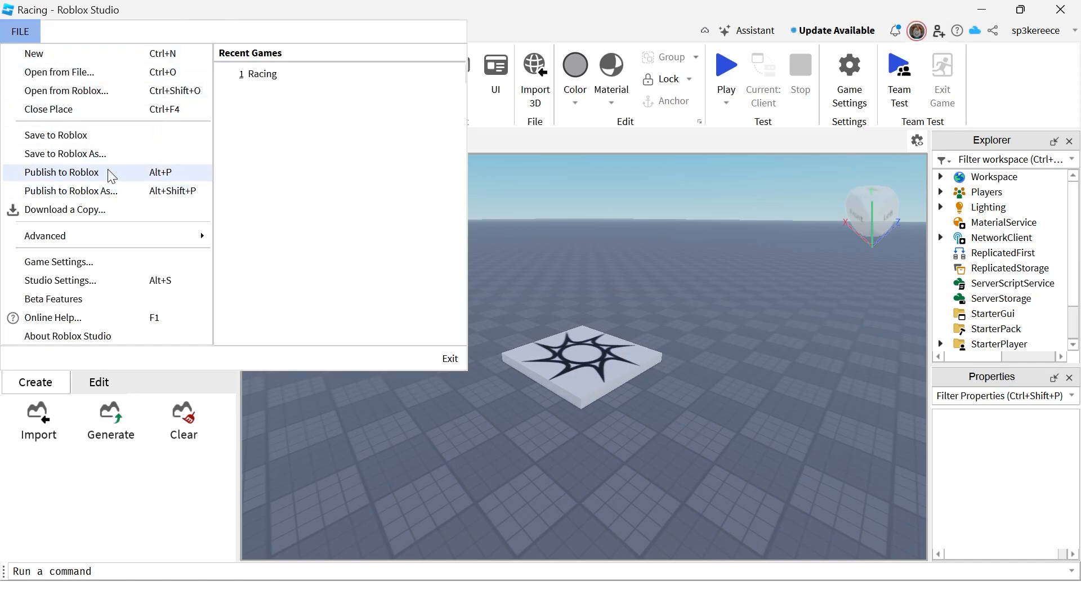
pyautogui.click(61, 171)
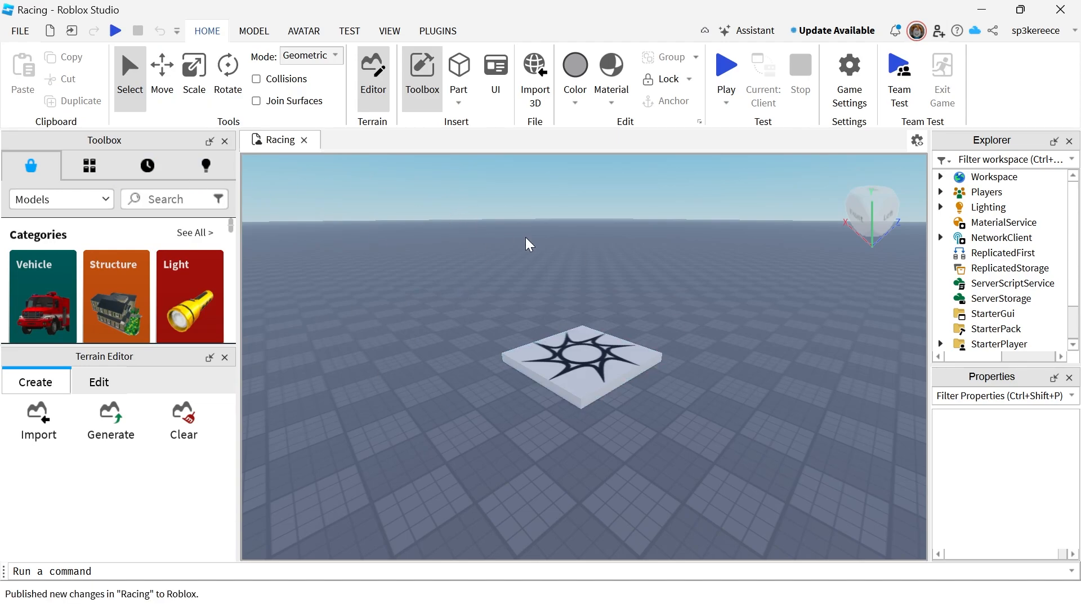
pyautogui.moveTo(515, 208)
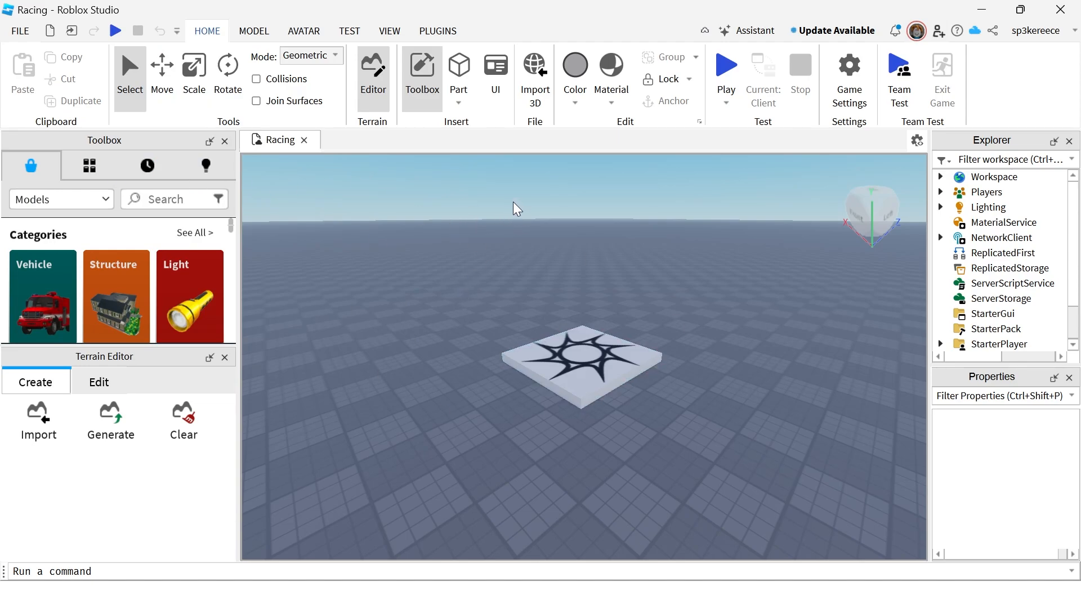
pyautogui.moveTo(848, 76)
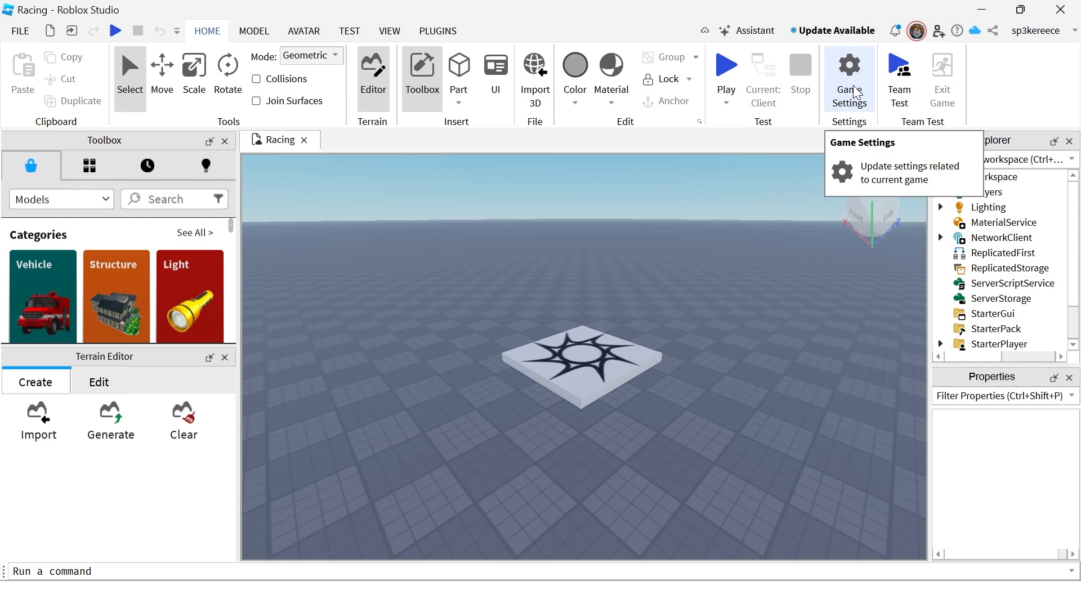
# In Game Settings > Permissions, set Racing's playability to Public
pyautogui.click(849, 76)
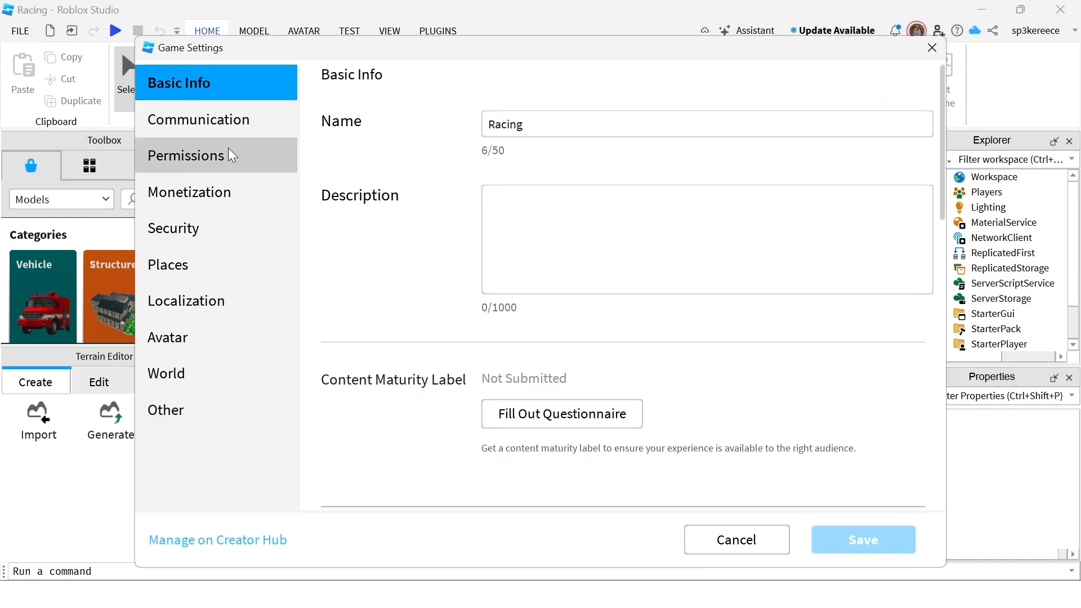
pyautogui.click(186, 155)
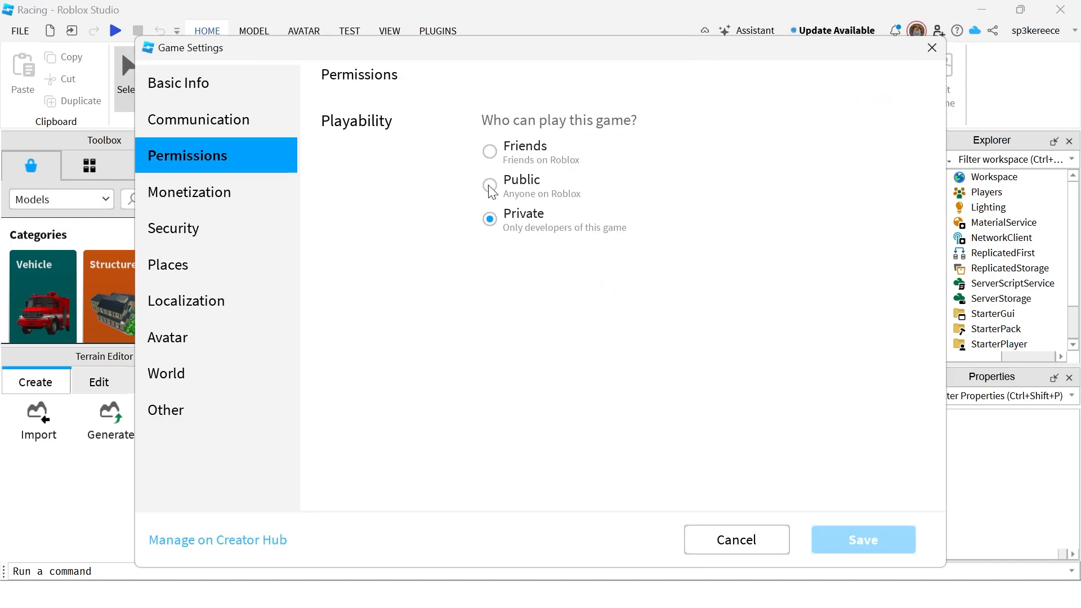
pyautogui.click(488, 186)
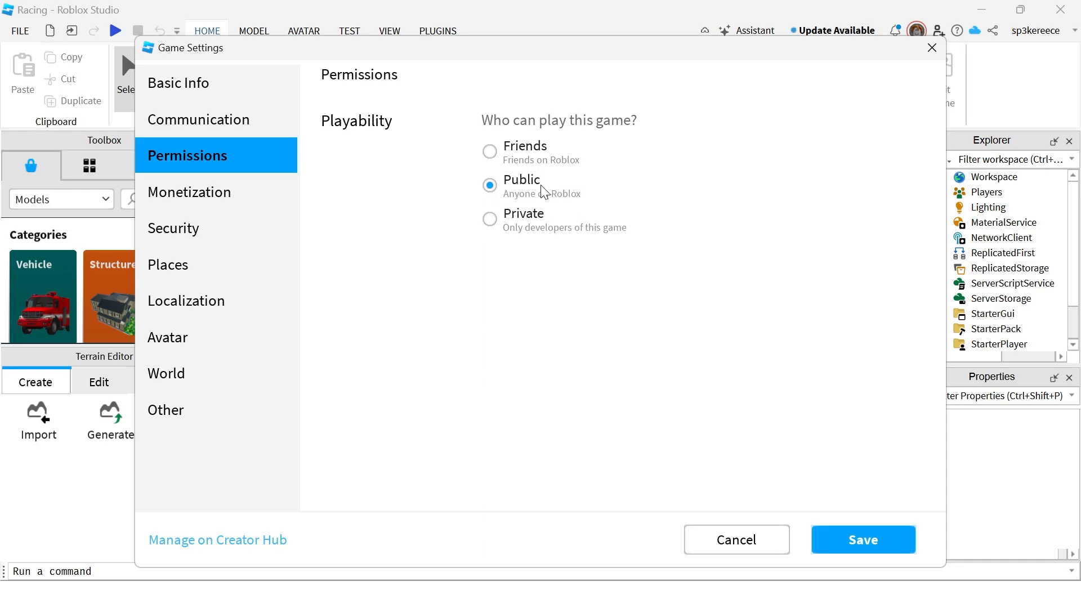
pyautogui.moveTo(862, 539)
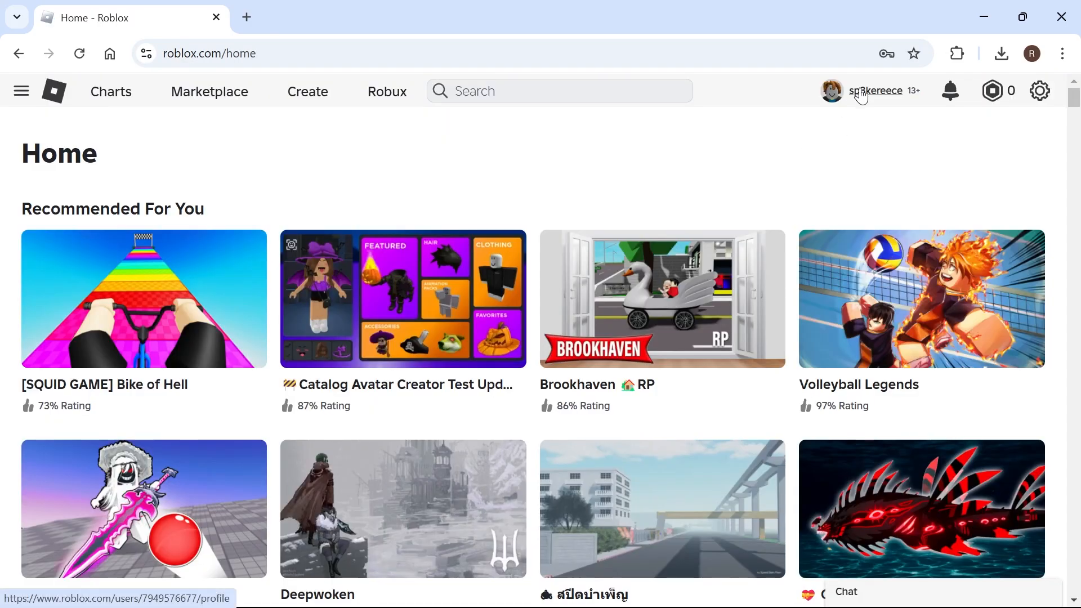
# On roblox.com, show your profile's Creations and advance to the Racing experience
pyautogui.click(875, 90)
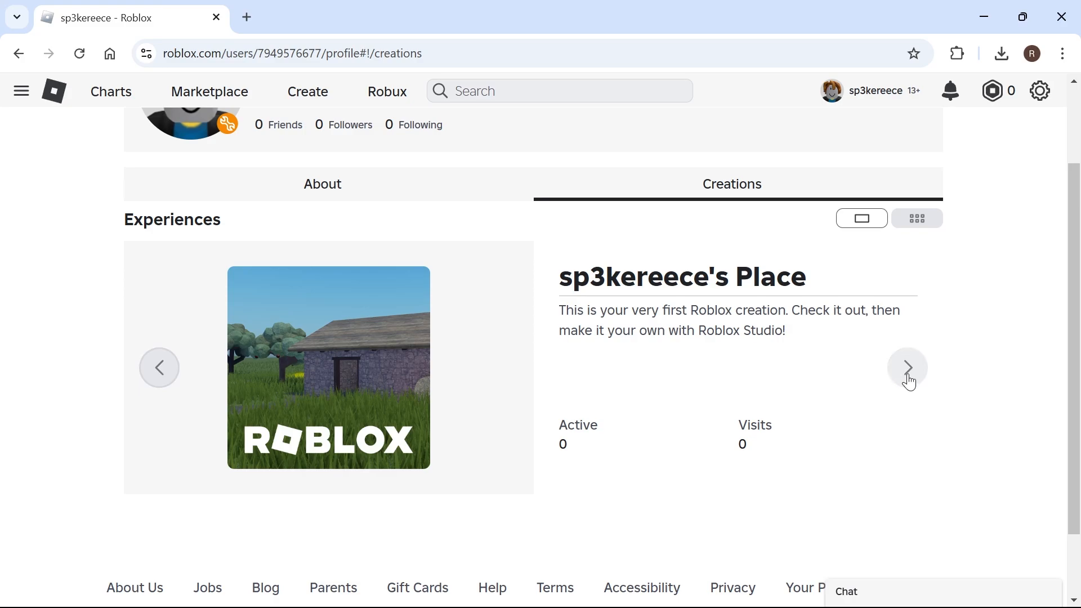
pyautogui.click(908, 367)
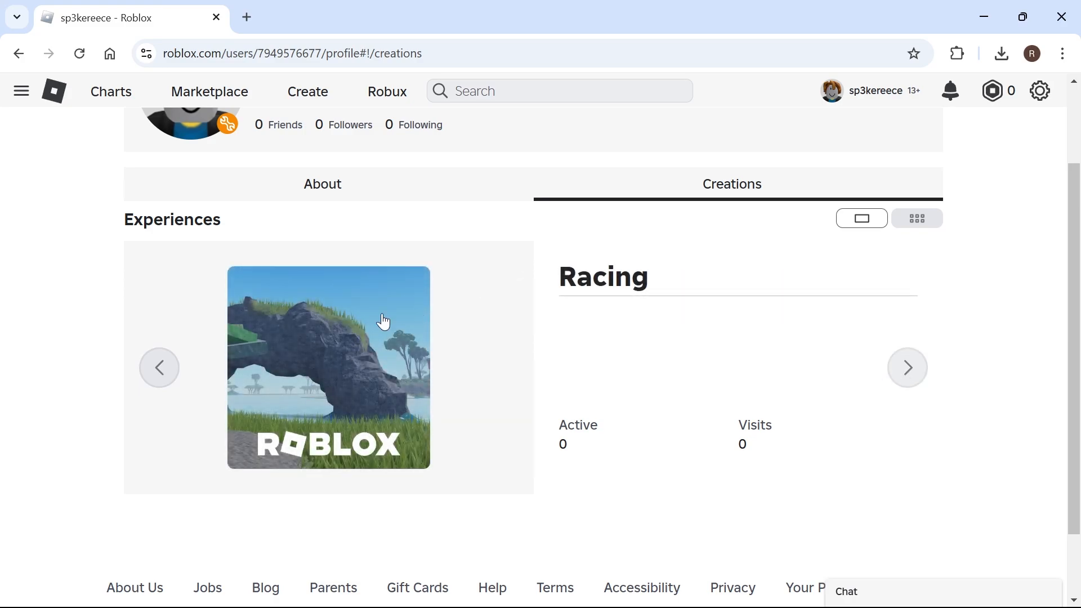
pyautogui.moveTo(435, 296)
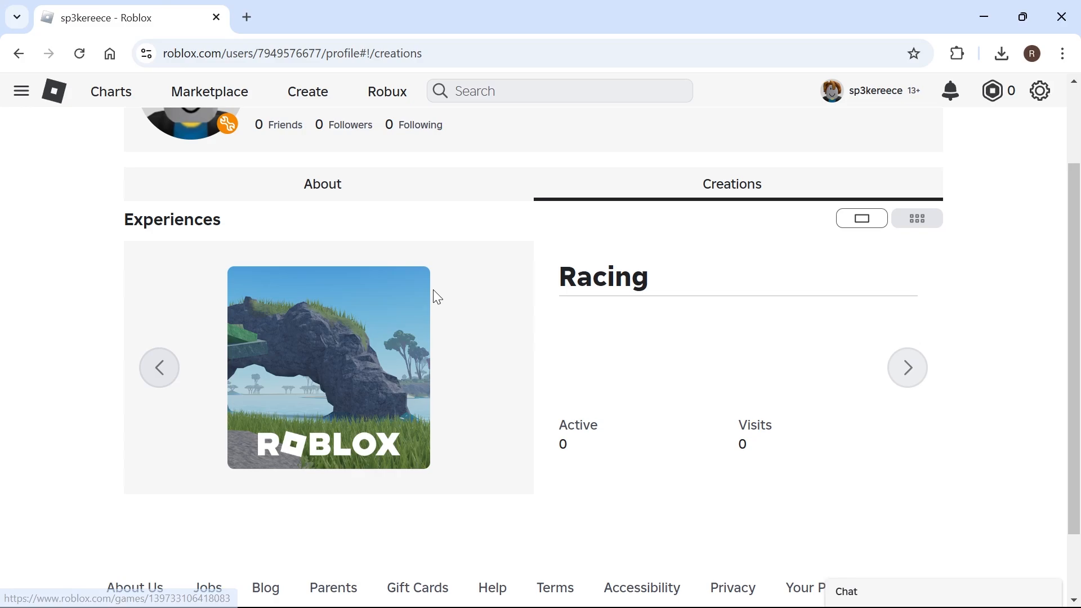
# Open the Racing experience's own game page from its thumbnail
pyautogui.click(327, 367)
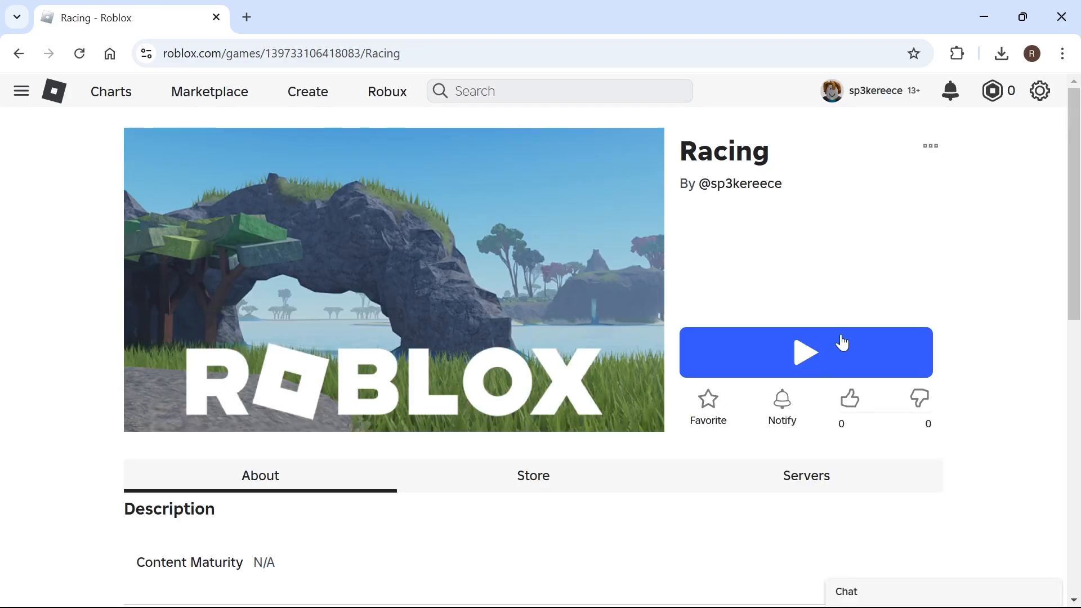
pyautogui.moveTo(781, 399)
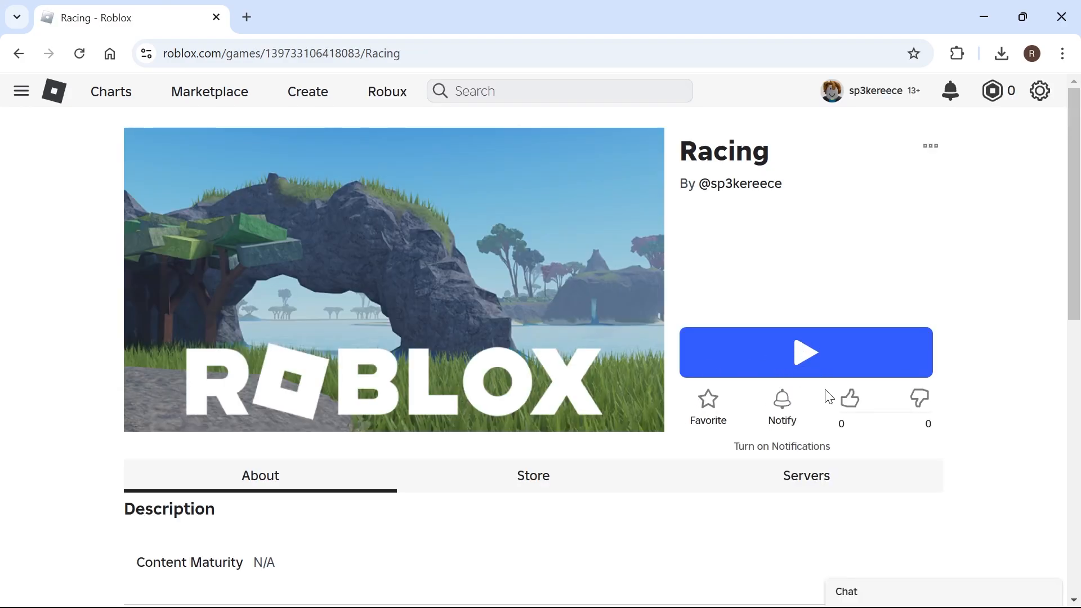
pyautogui.moveTo(815, 327)
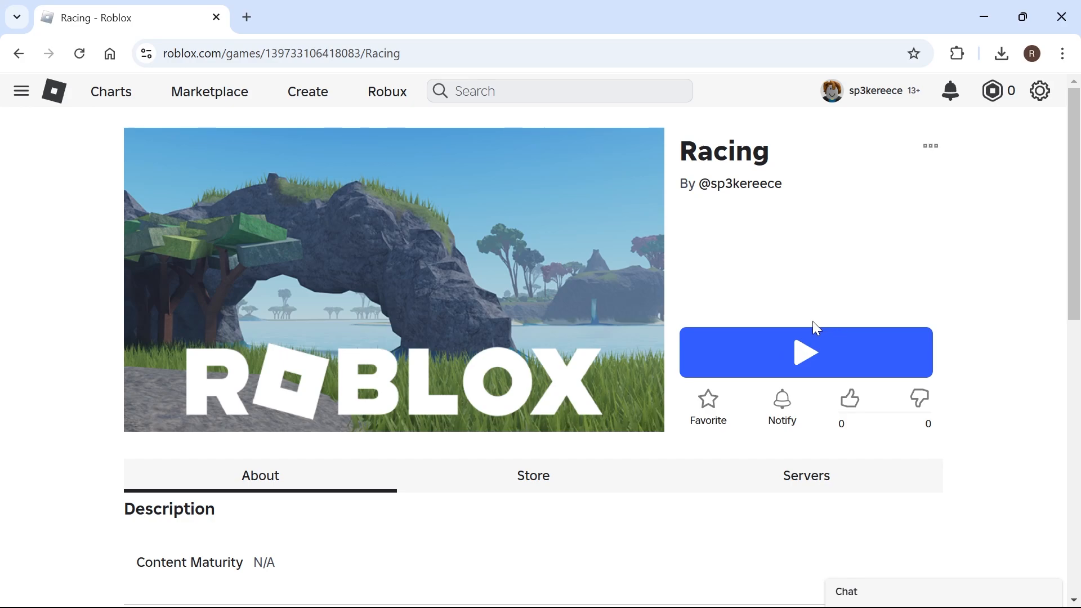
pyautogui.moveTo(723, 306)
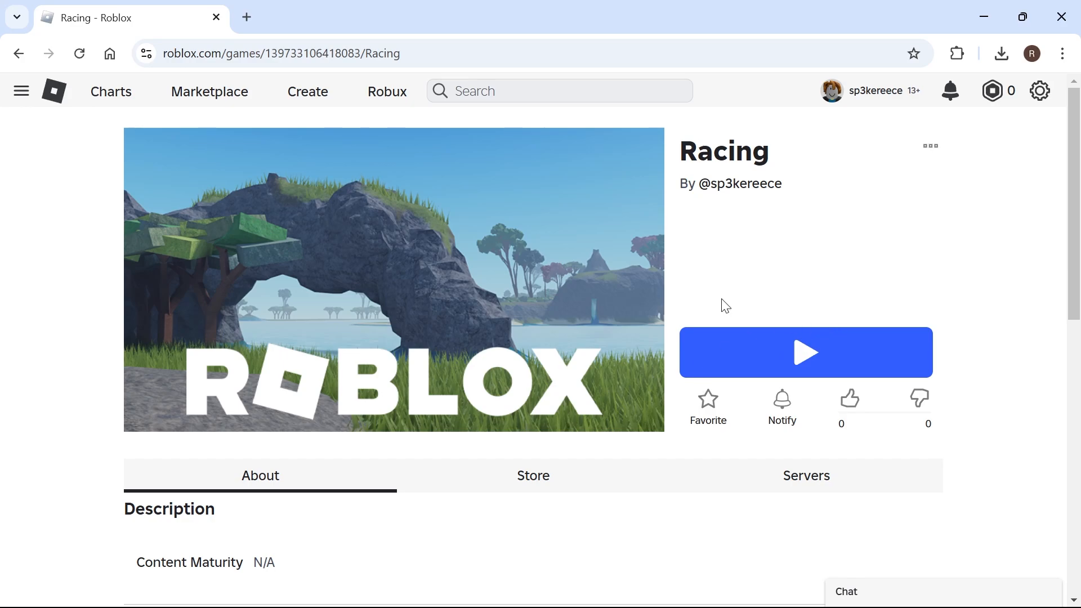
pyautogui.moveTo(708, 240)
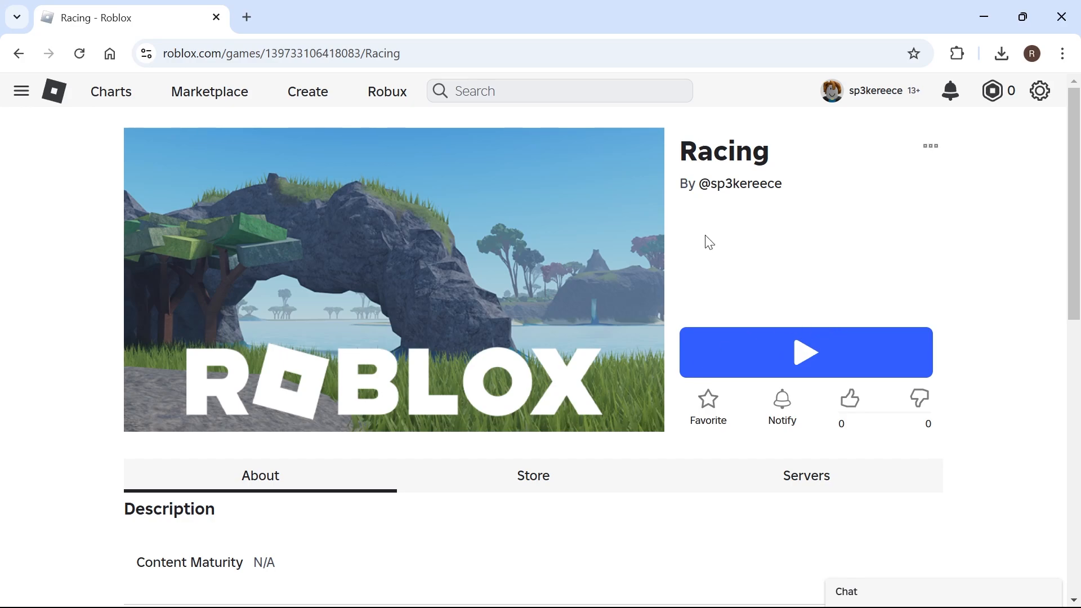